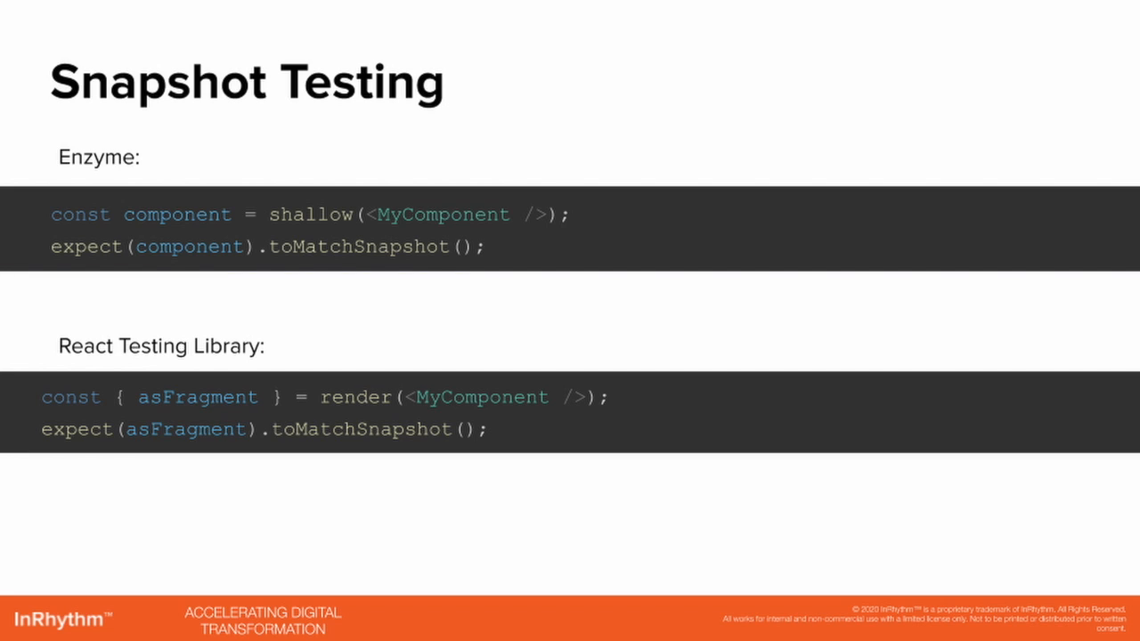
Advance from Snapshot Testing to the slide with the simple React Greeting component code.
{"action": "key", "text": "Right"}
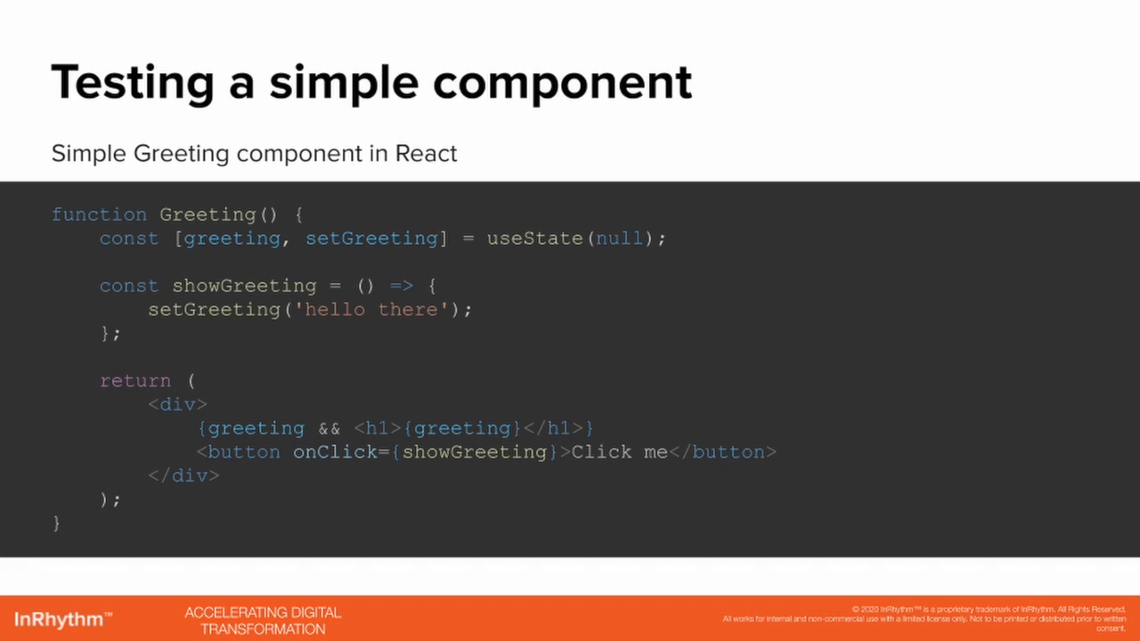
Advance to the Testing Implementation Details slide with the example Enzyme test.
{"action": "key", "text": "Right"}
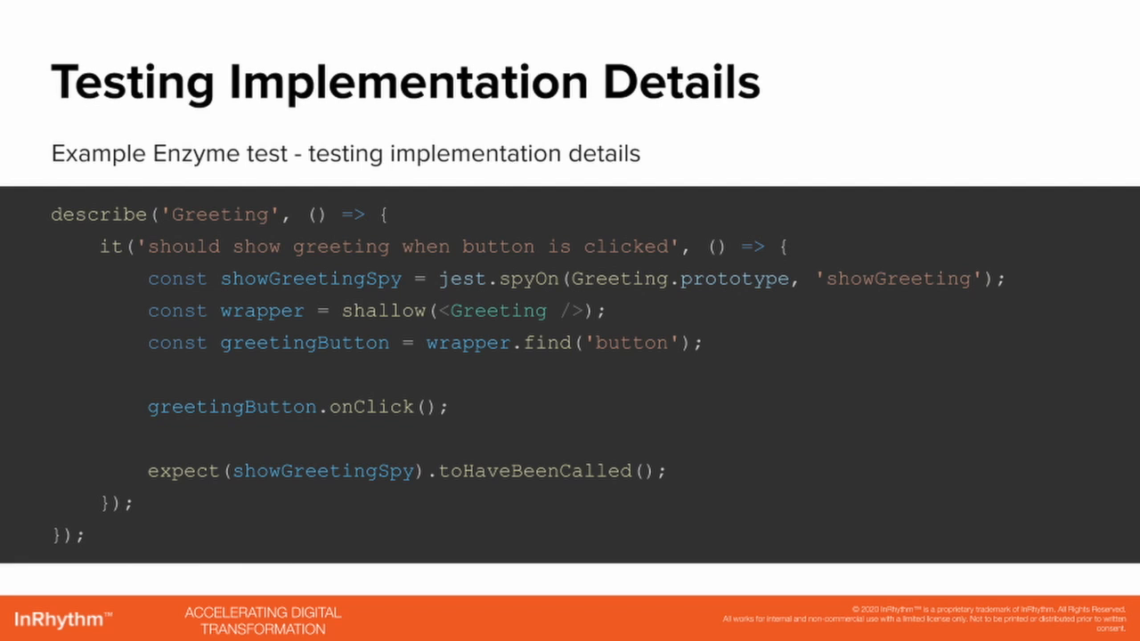
Show the React Testing Library interaction-test slide, then move on to 'In Conclusion'.
{"action": "key", "text": "Right"}
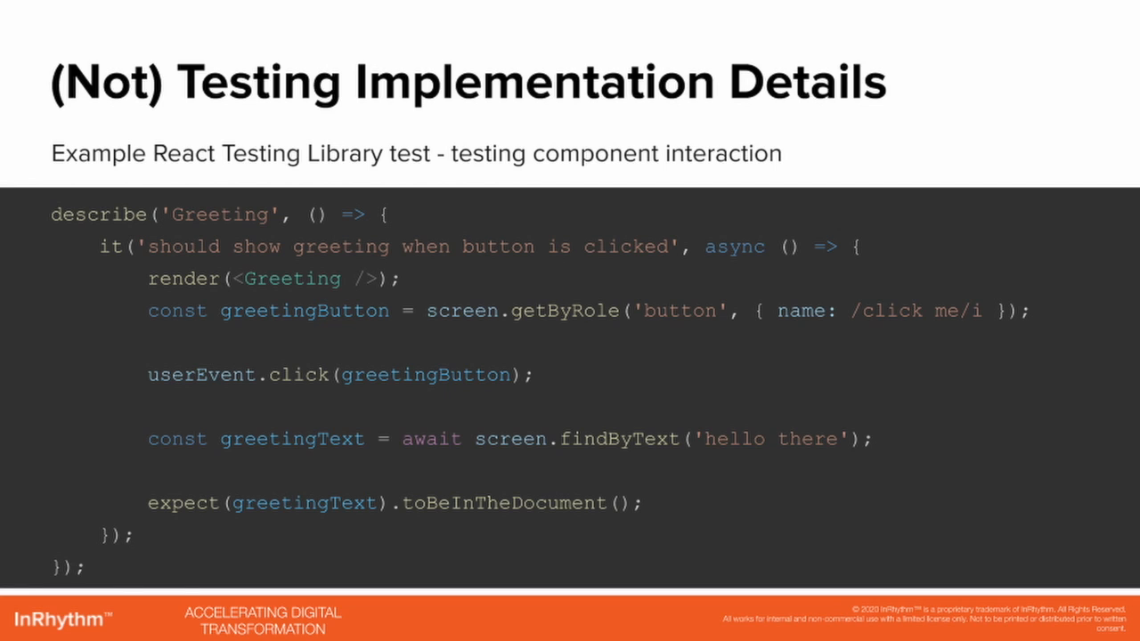
{"action": "key", "text": "Right"}
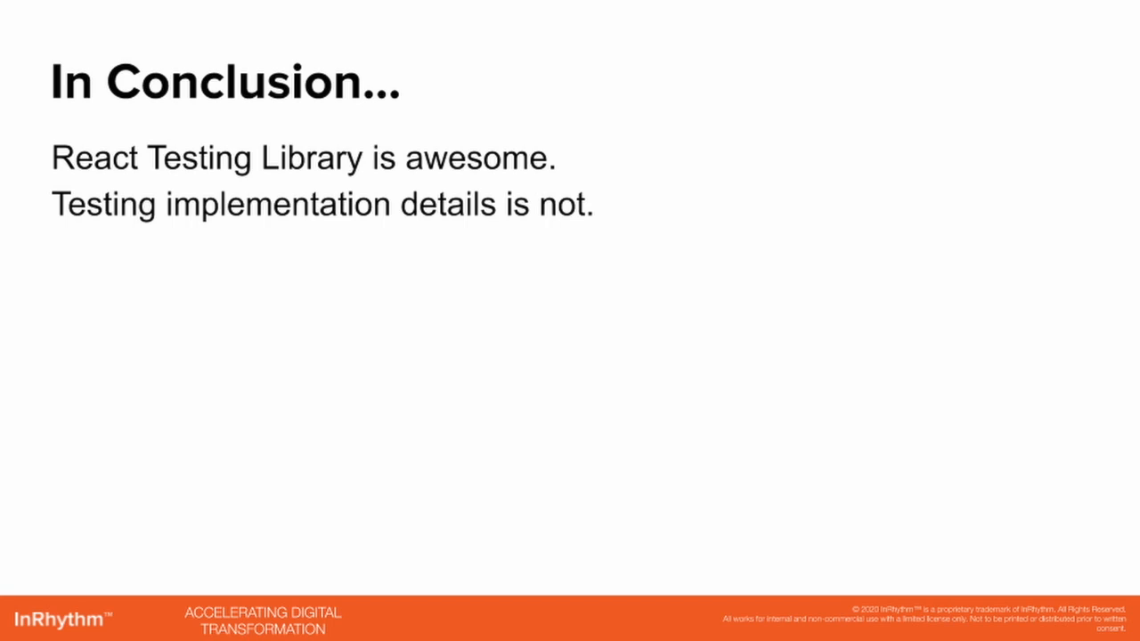
Advance past the conclusion to the Useful Links slide listing three testing resources.
{"action": "key", "text": "Right"}
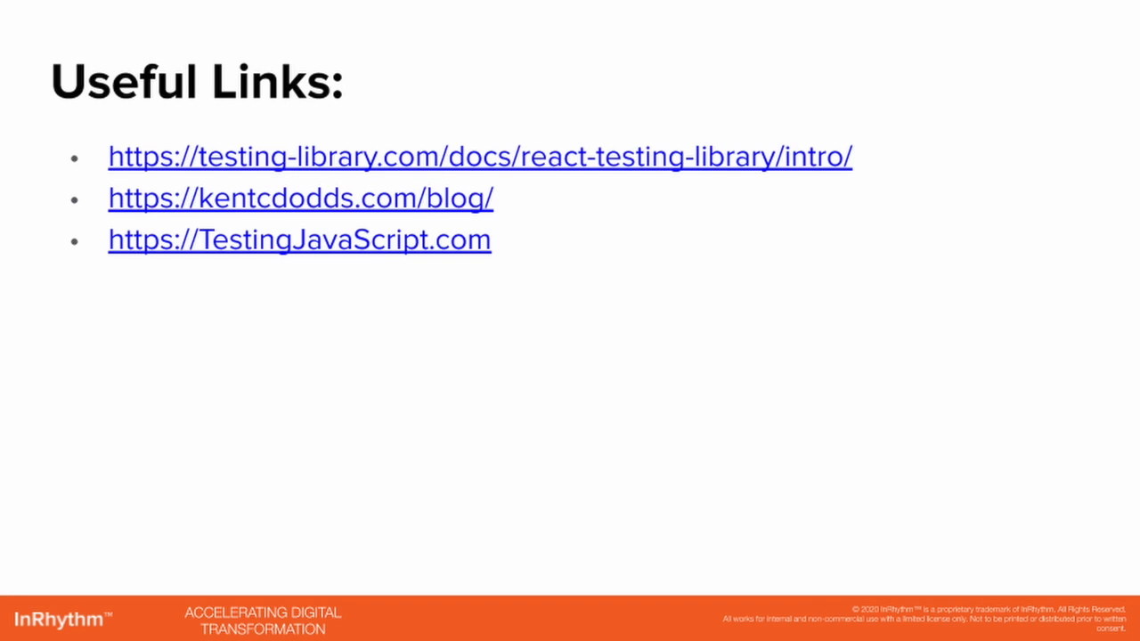